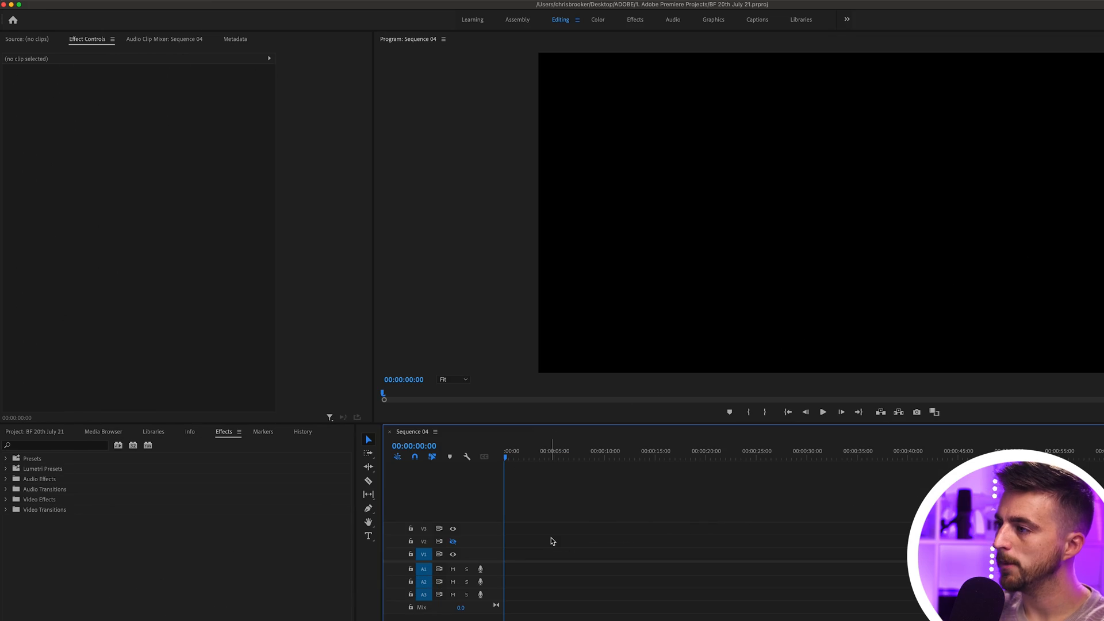
pyautogui.moveTo(796, 152)
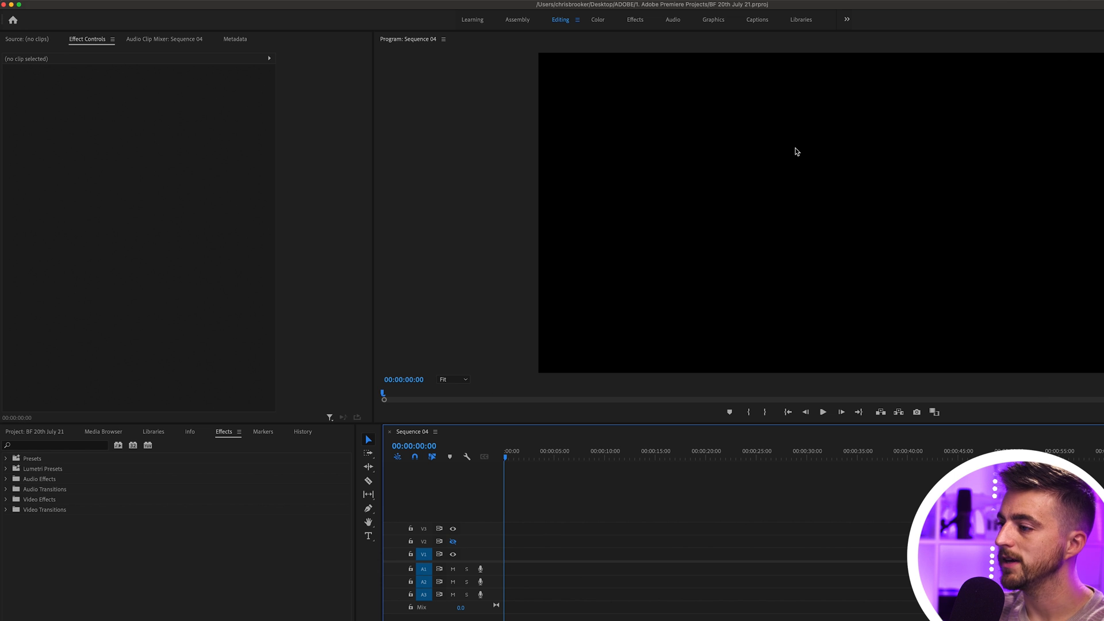
pyautogui.moveTo(564, 236)
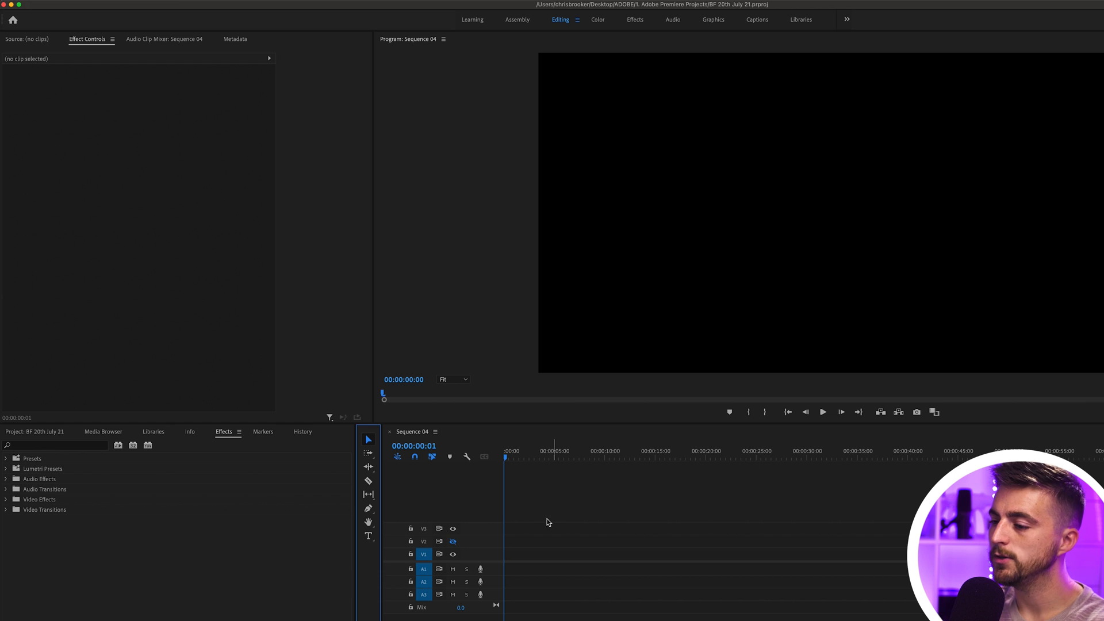
pyautogui.moveTo(367, 438)
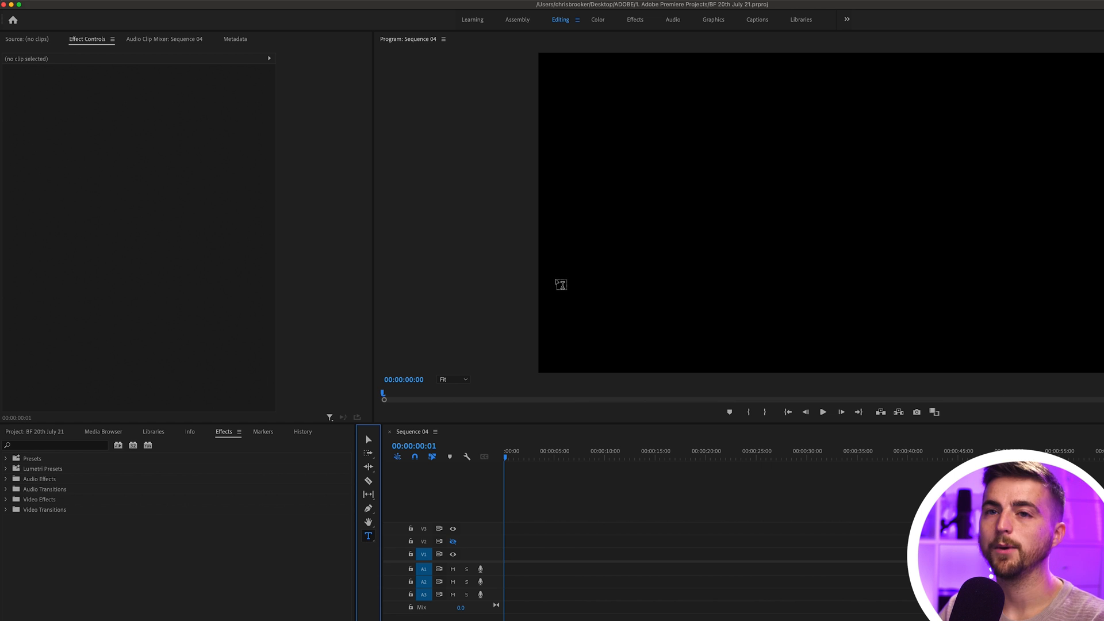
pyautogui.moveTo(751, 326)
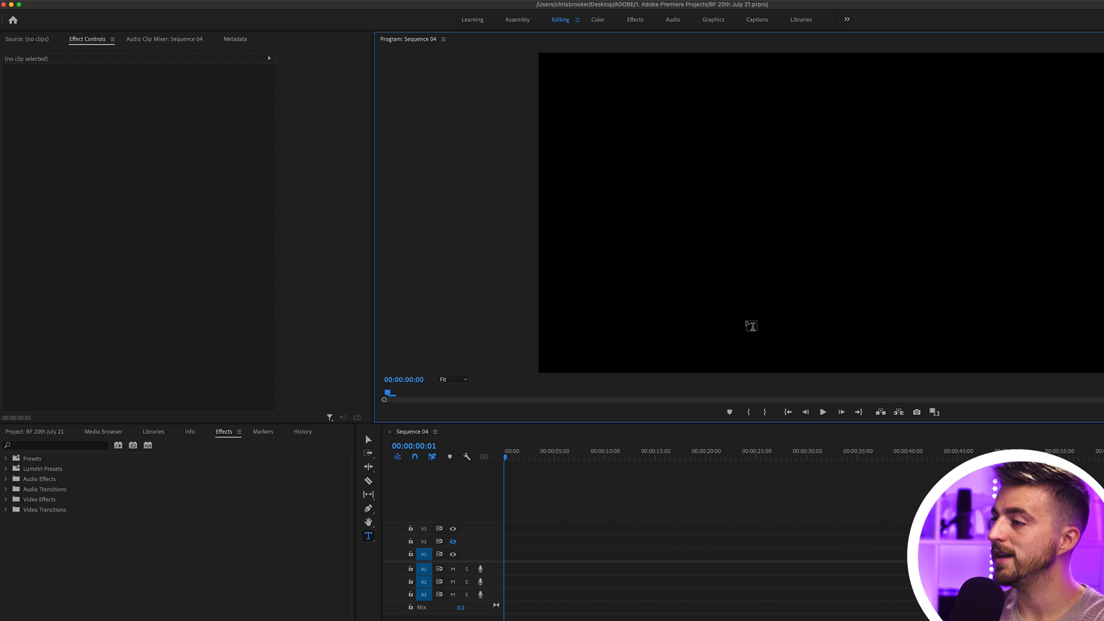
pyautogui.moveTo(796, 155)
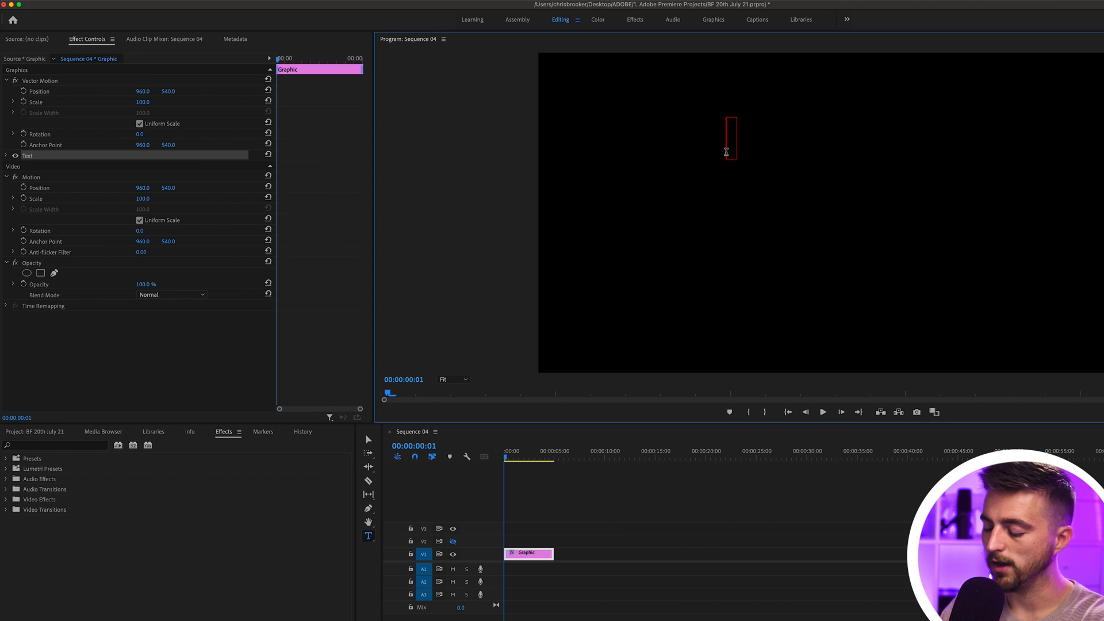
# Begin the stacked countdown text by entering the '00:' of the first line, 00:10.
pyautogui.write('00:10')
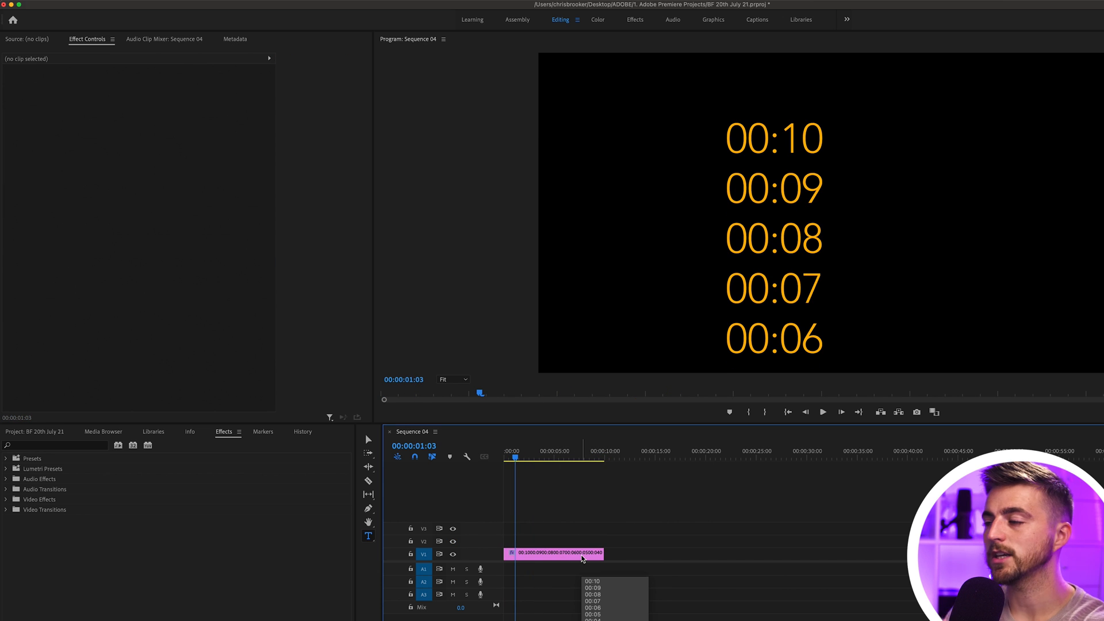
pyautogui.moveTo(326, 548)
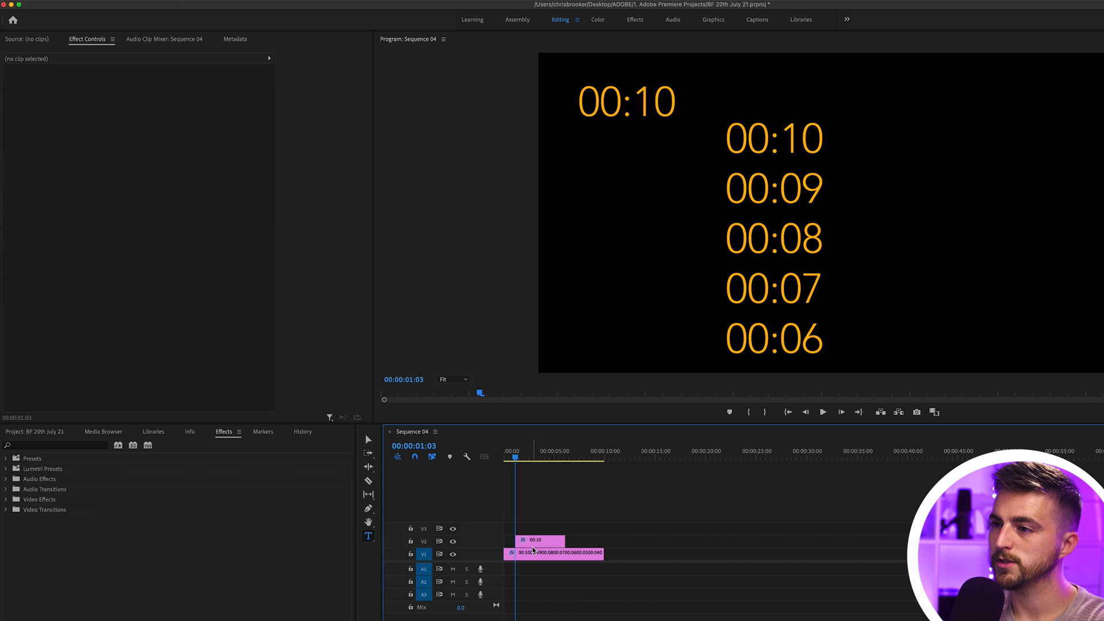
# Reset the separate 00:10 clip's Transform Position so it sits centred in the frame.
pyautogui.click(539, 541)
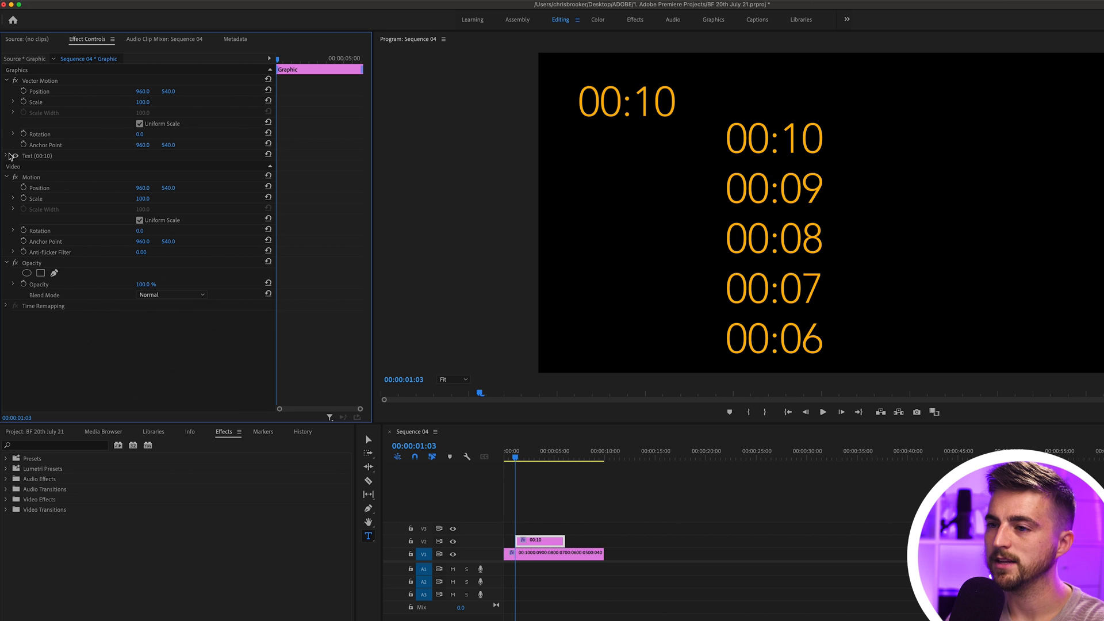
pyautogui.click(7, 156)
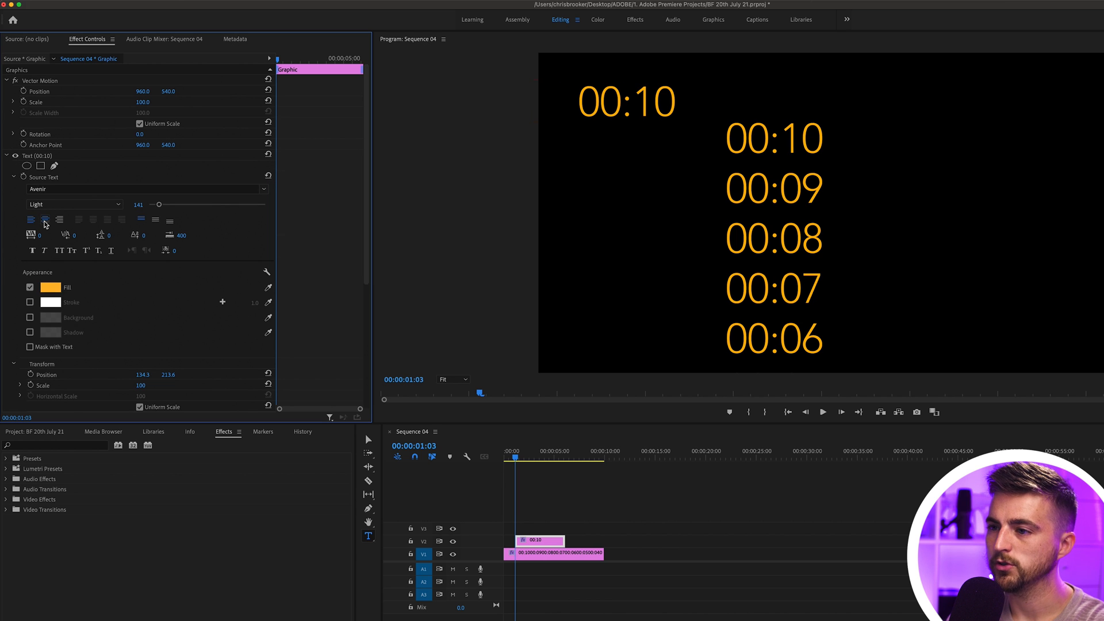
pyautogui.scroll(-3)
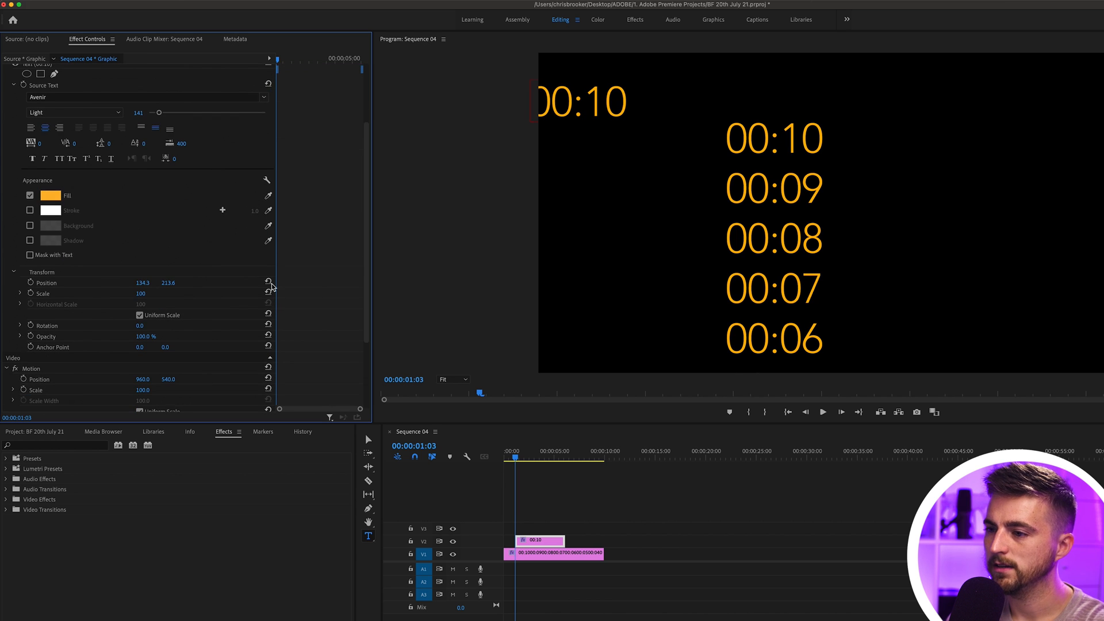
pyautogui.click(268, 283)
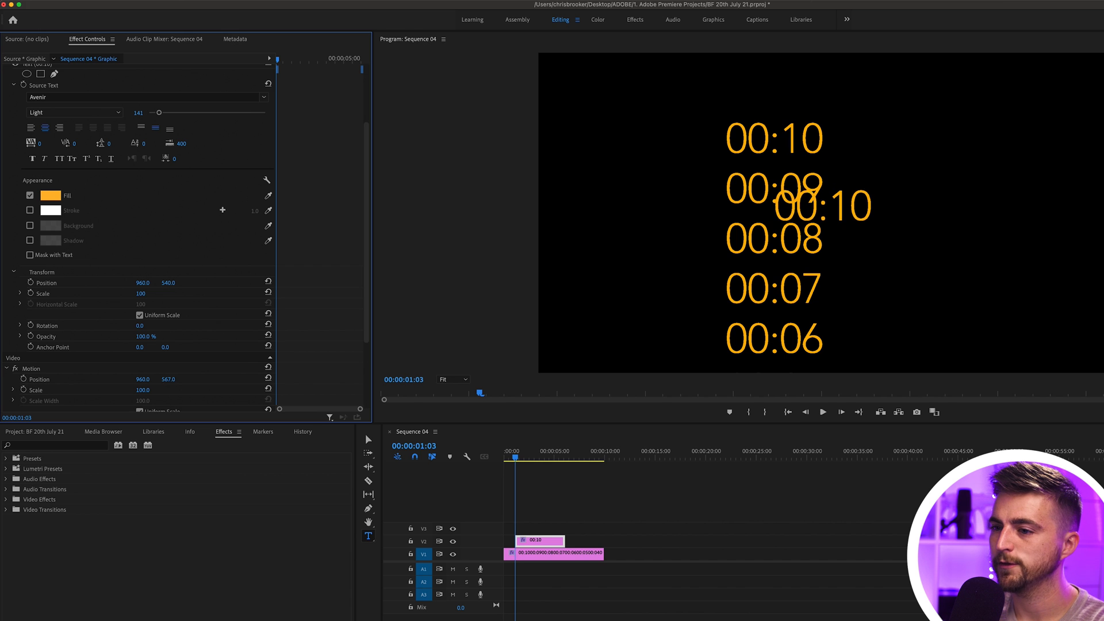
pyautogui.scroll(-3)
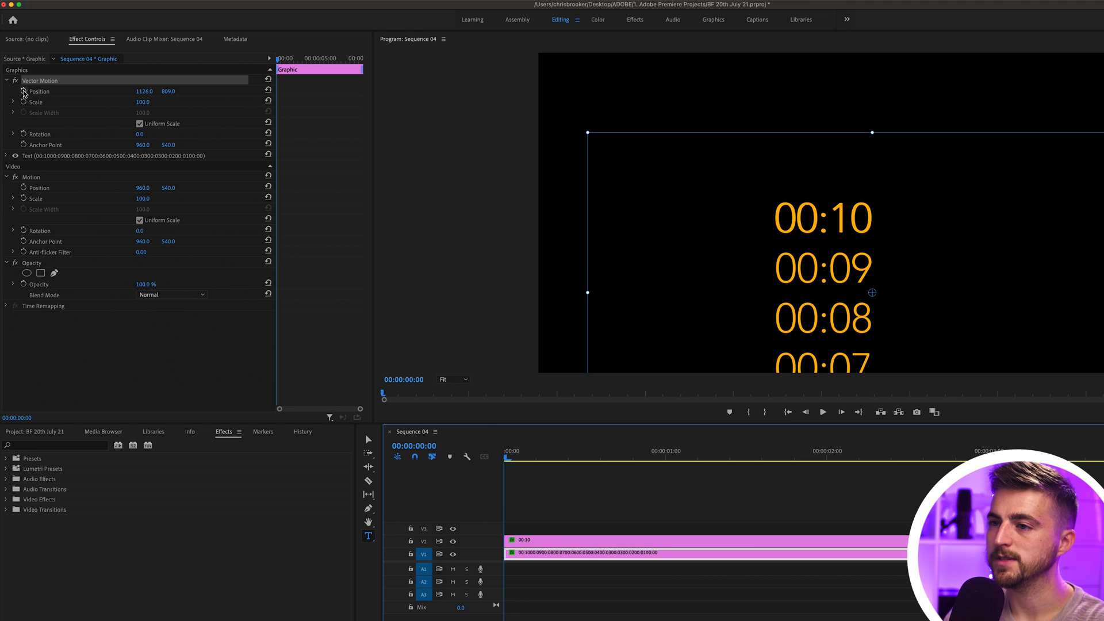
pyautogui.moveTo(23, 92)
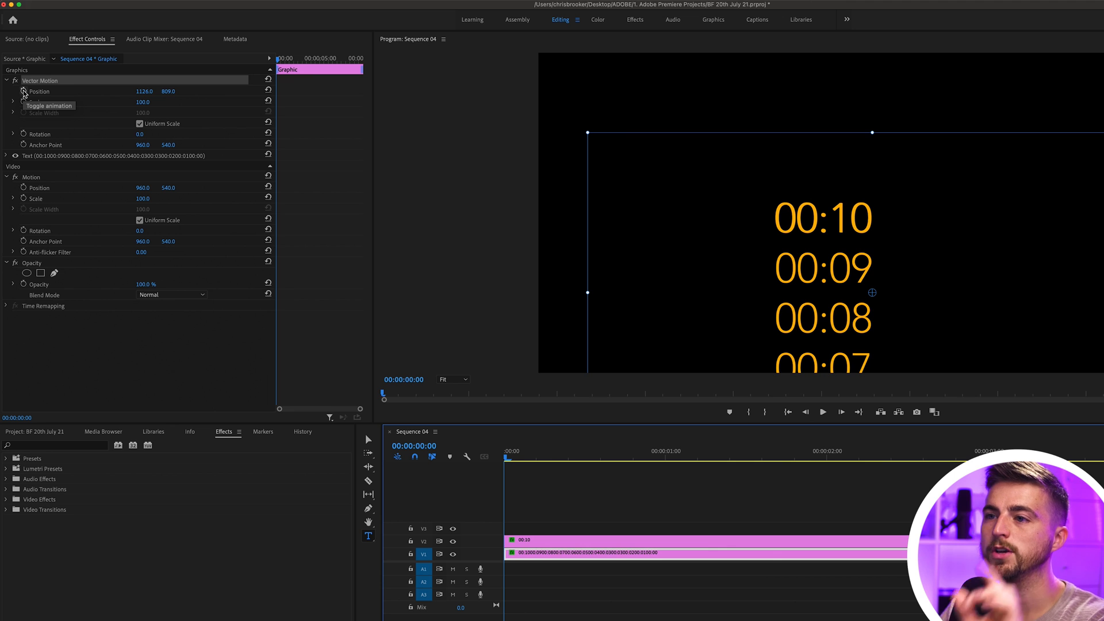
pyautogui.moveTo(40, 189)
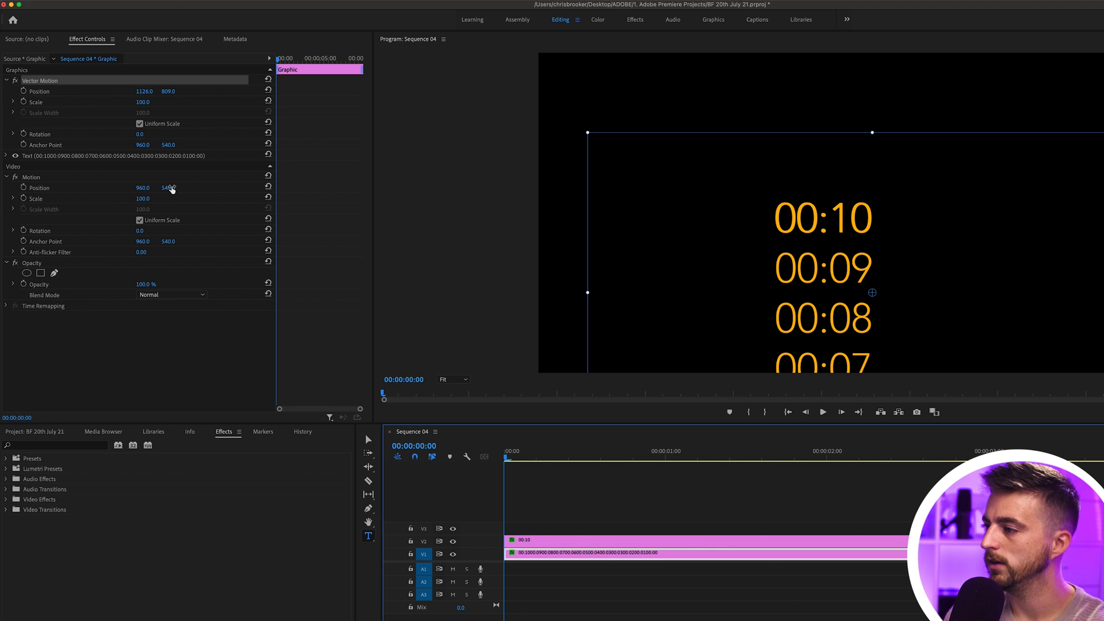
# Nudge the countdown column's vertical position as the start of its animation.
pyautogui.moveTo(168, 188); pyautogui.dragTo(168, 140)
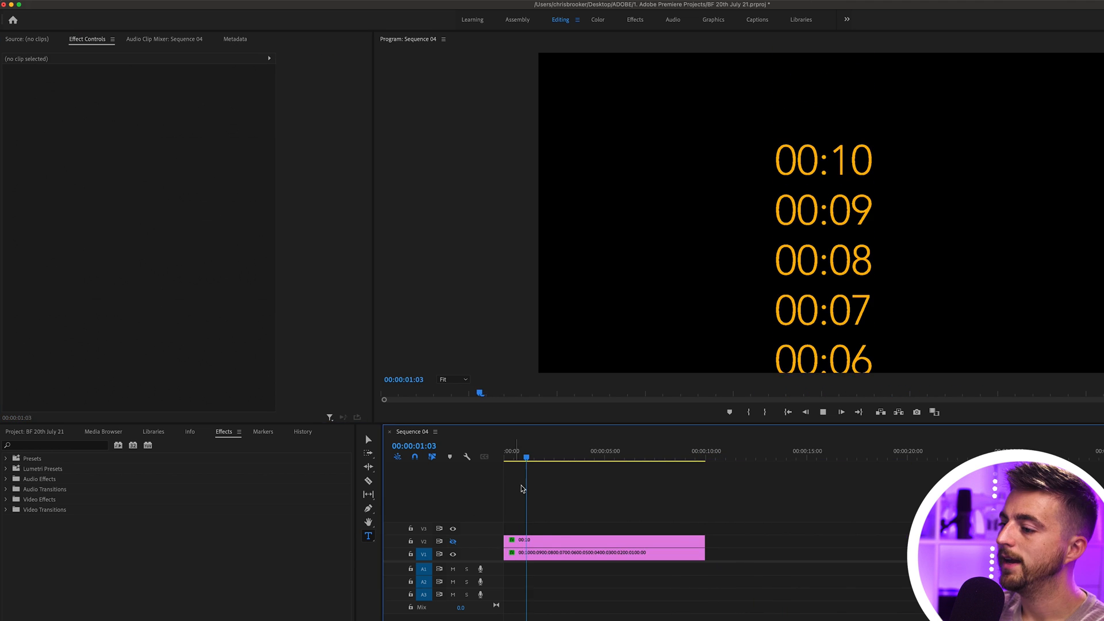
# Start an Opacity pen mask on the countdown column around a single number.
pyautogui.click(602, 553)
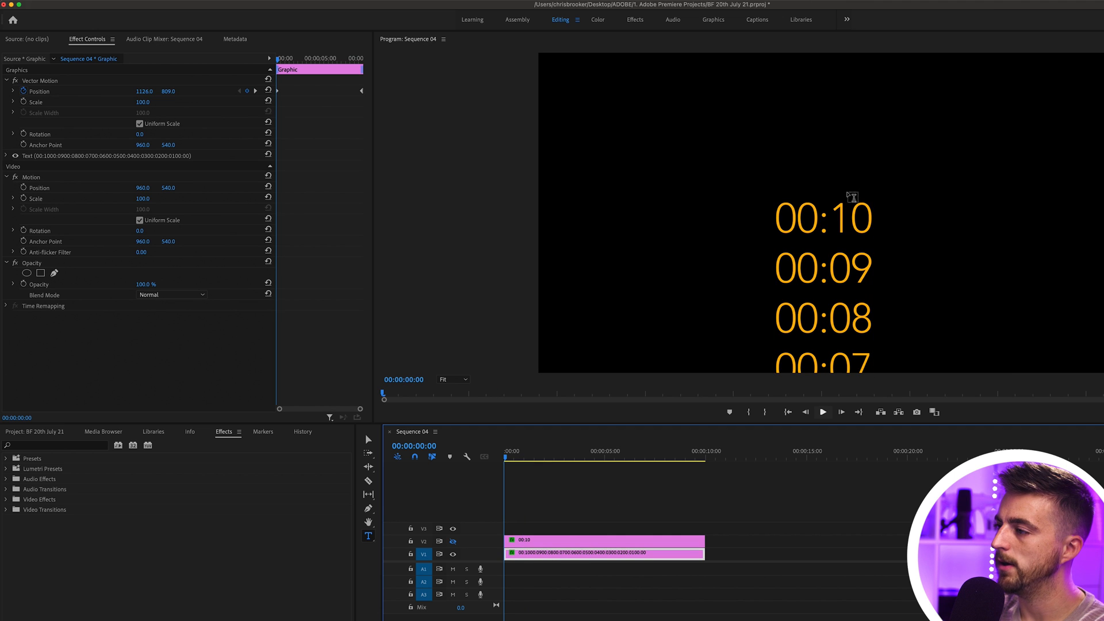
pyautogui.moveTo(879, 200)
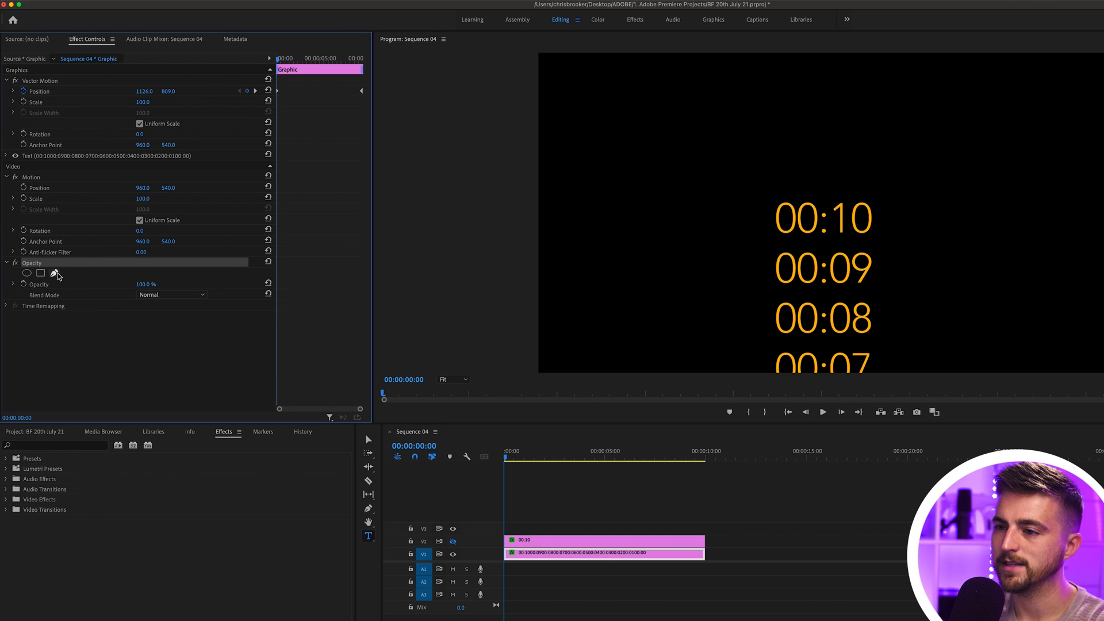
pyautogui.click(54, 272)
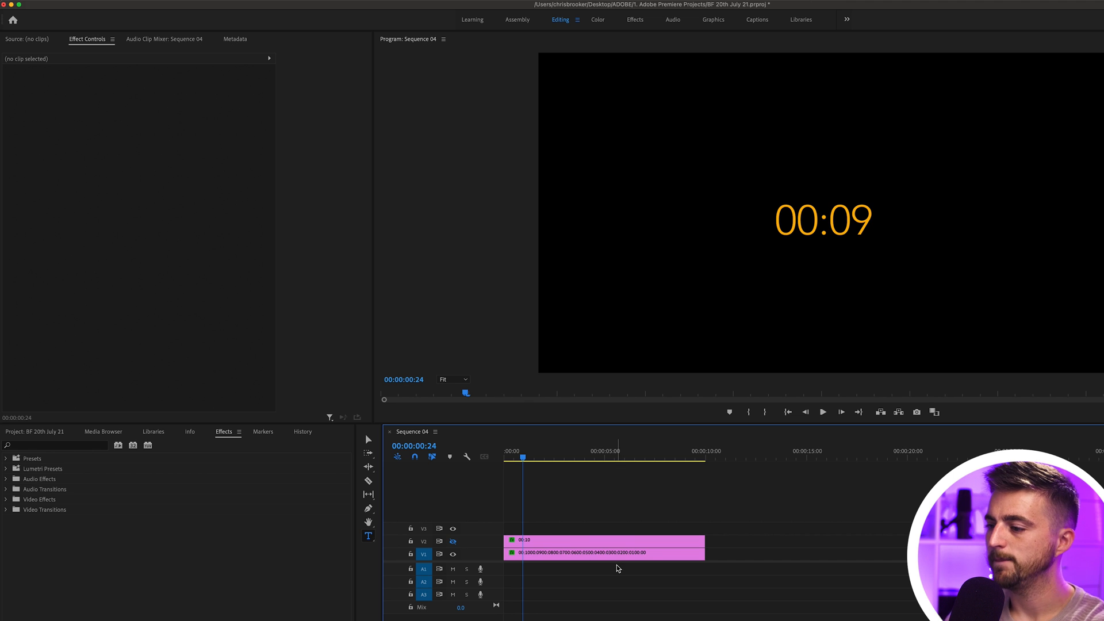
# Find Posterize Time by searching 'poster' and apply it to the countdown clip.
pyautogui.click(602, 553)
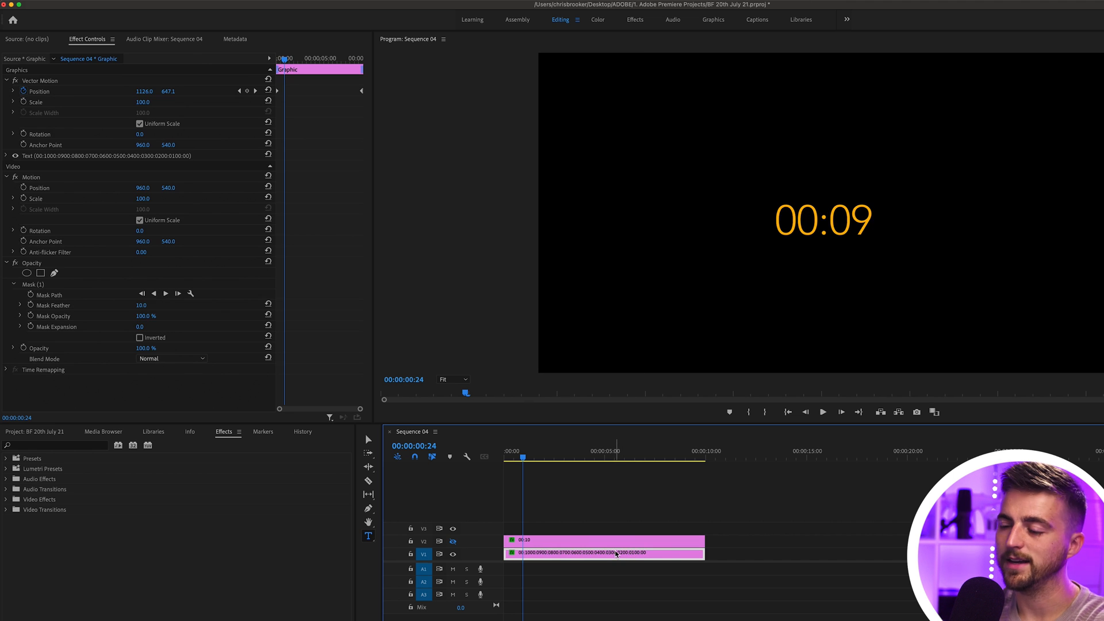
pyautogui.click(57, 445)
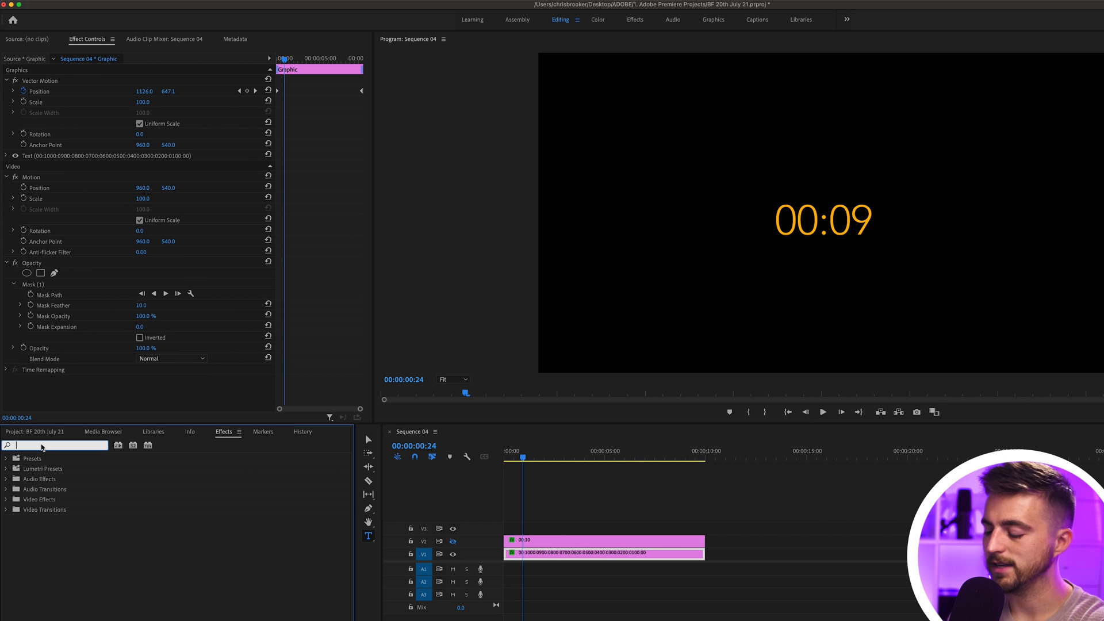
pyautogui.write('poster')
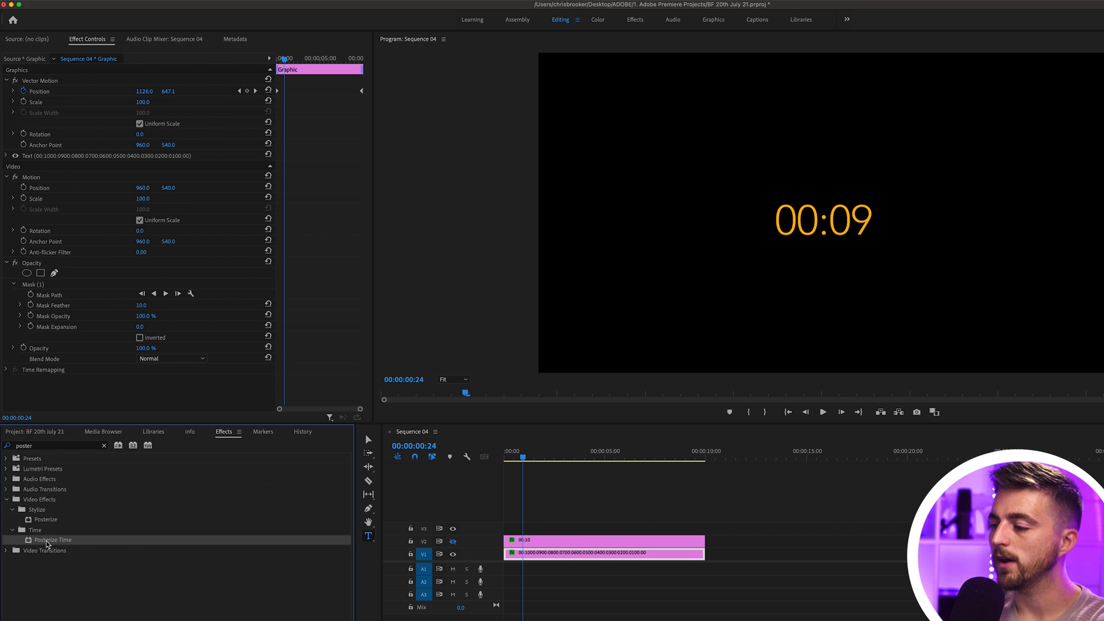
pyautogui.doubleClick(51, 539)
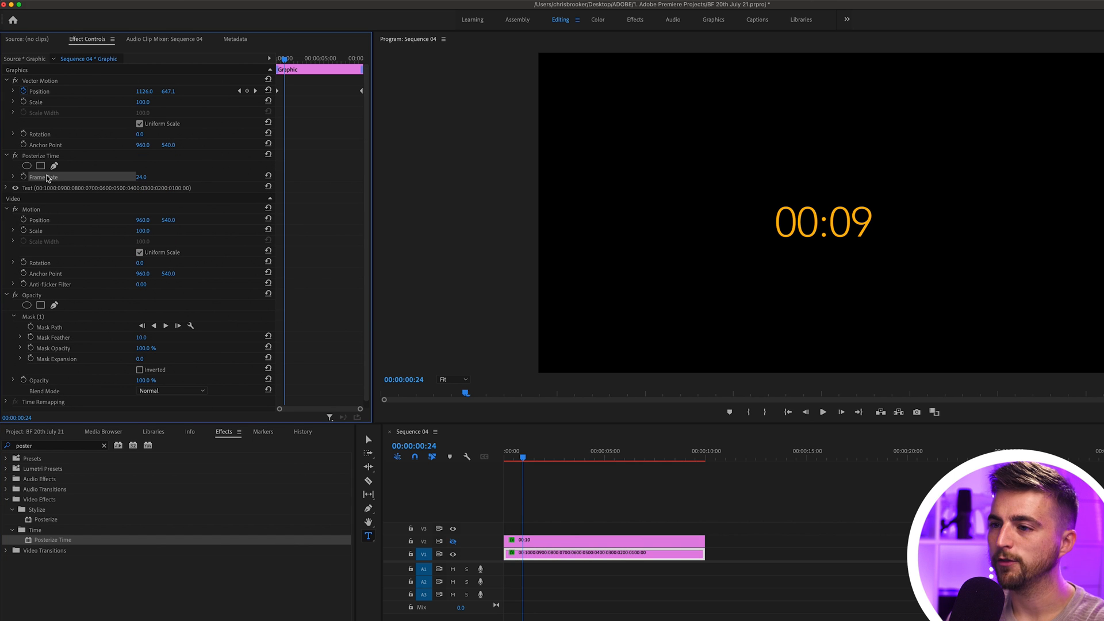
# Set the Posterize Time frame rate to 1 so the countdown steps once per second.
pyautogui.doubleClick(145, 178)
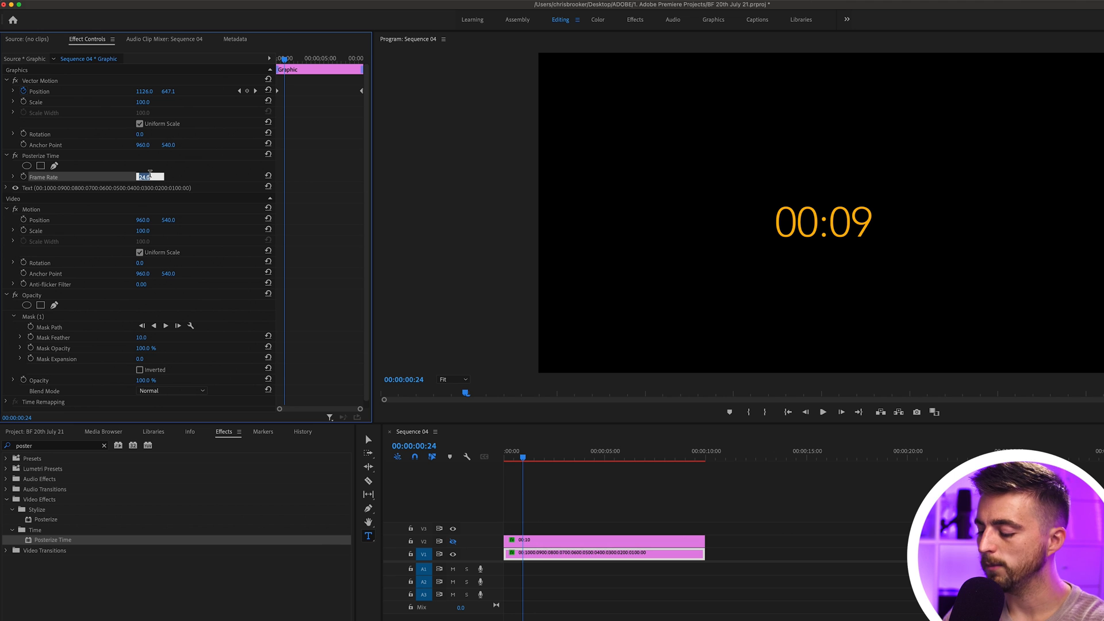
pyautogui.write('1.0')
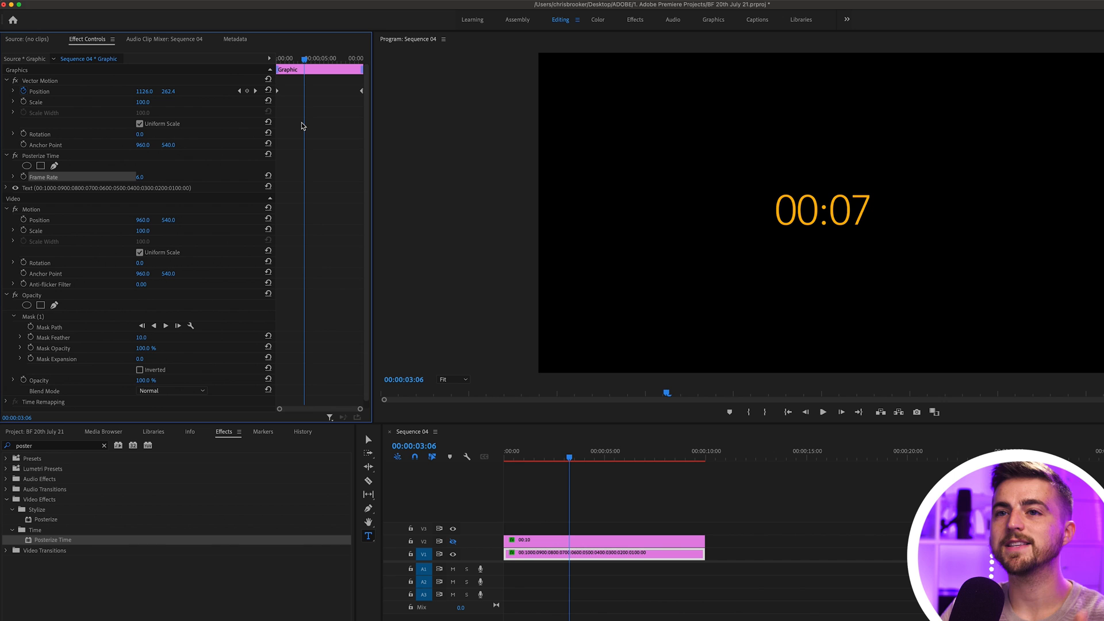
pyautogui.moveTo(208, 178)
pyautogui.write('2')
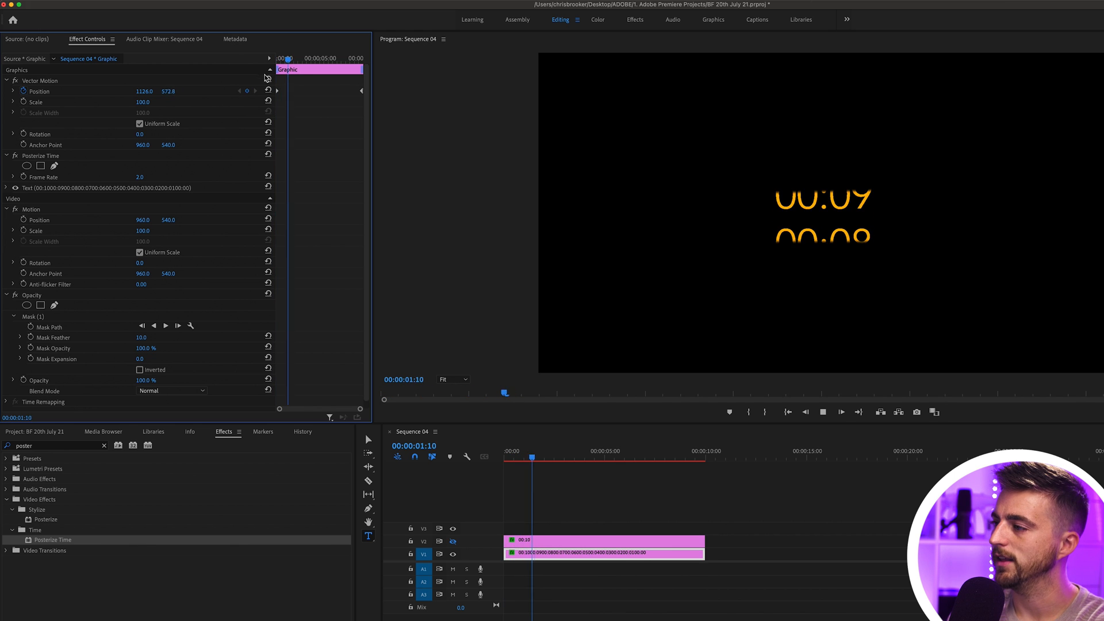
pyautogui.doubleClick(149, 177)
pyautogui.write('1')
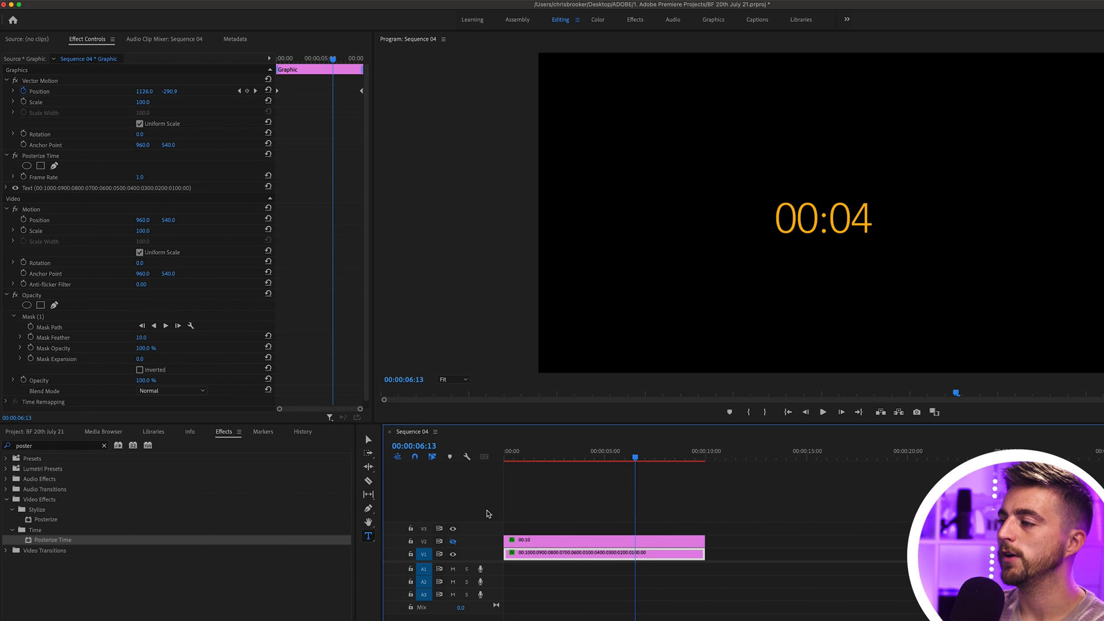
pyautogui.moveTo(574, 561)
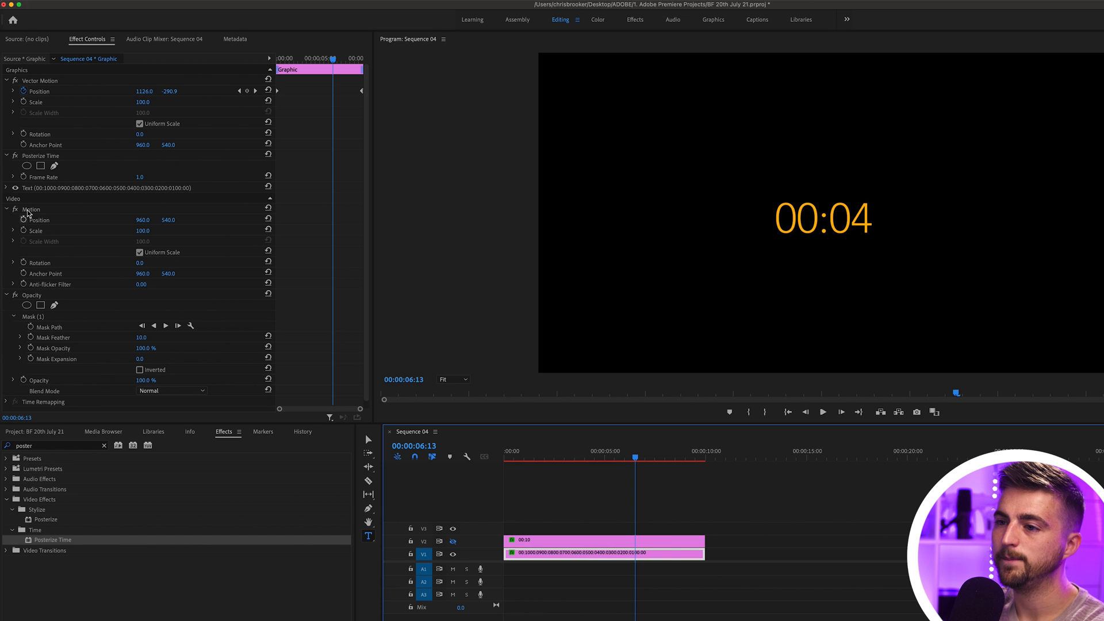
# Set the countdown text layer's font to Montserrat Bold in Effect Controls.
pyautogui.scroll(3)
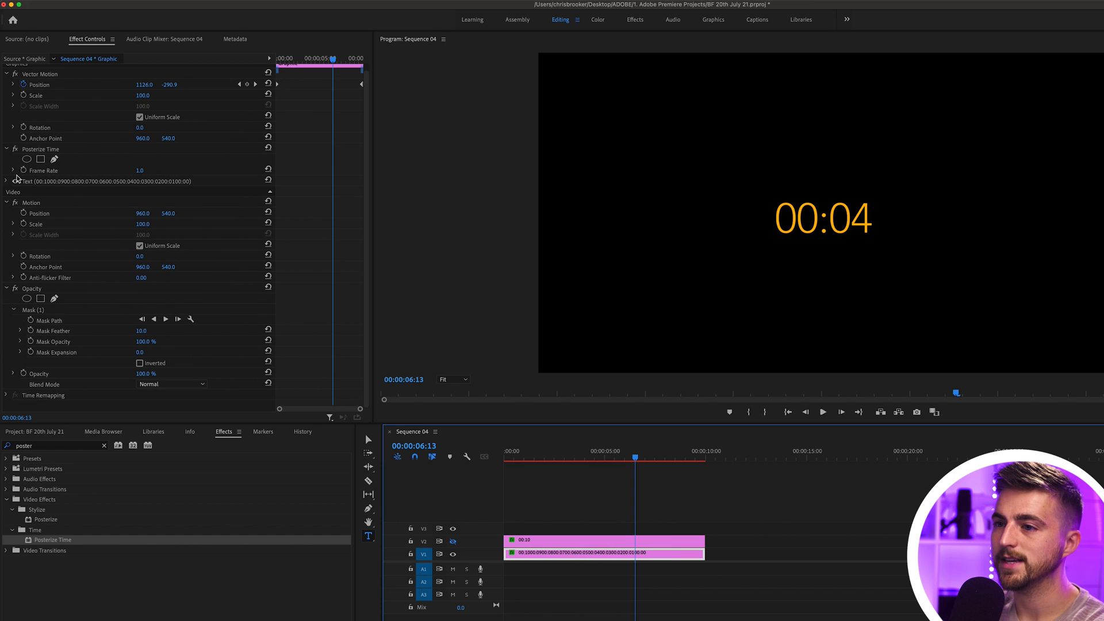
pyautogui.click(7, 180)
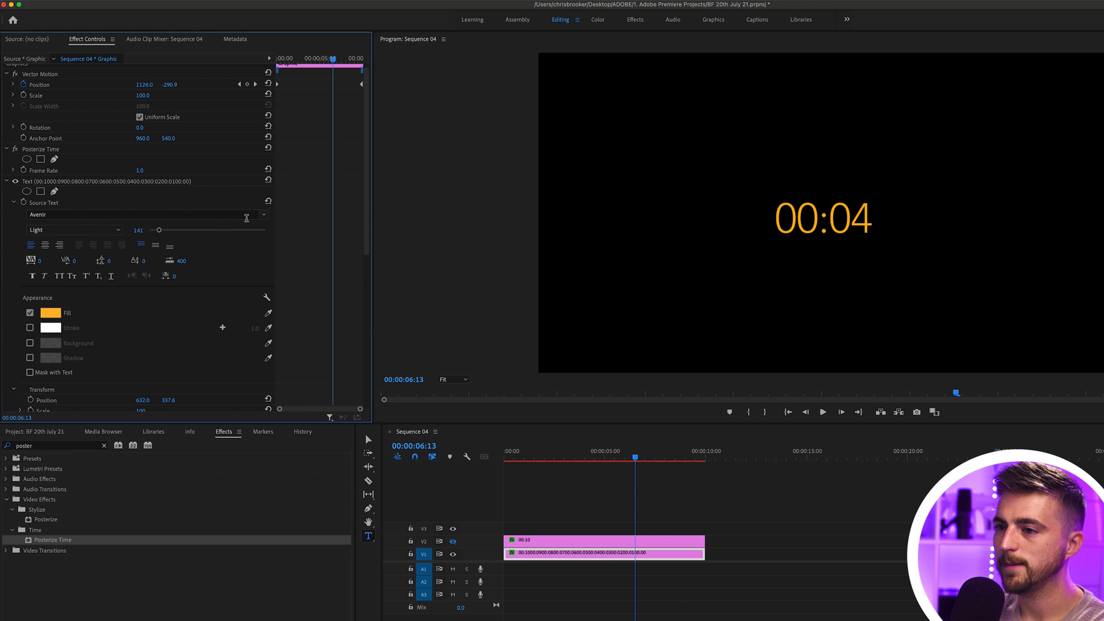
pyautogui.click(145, 214)
pyautogui.write('monts')
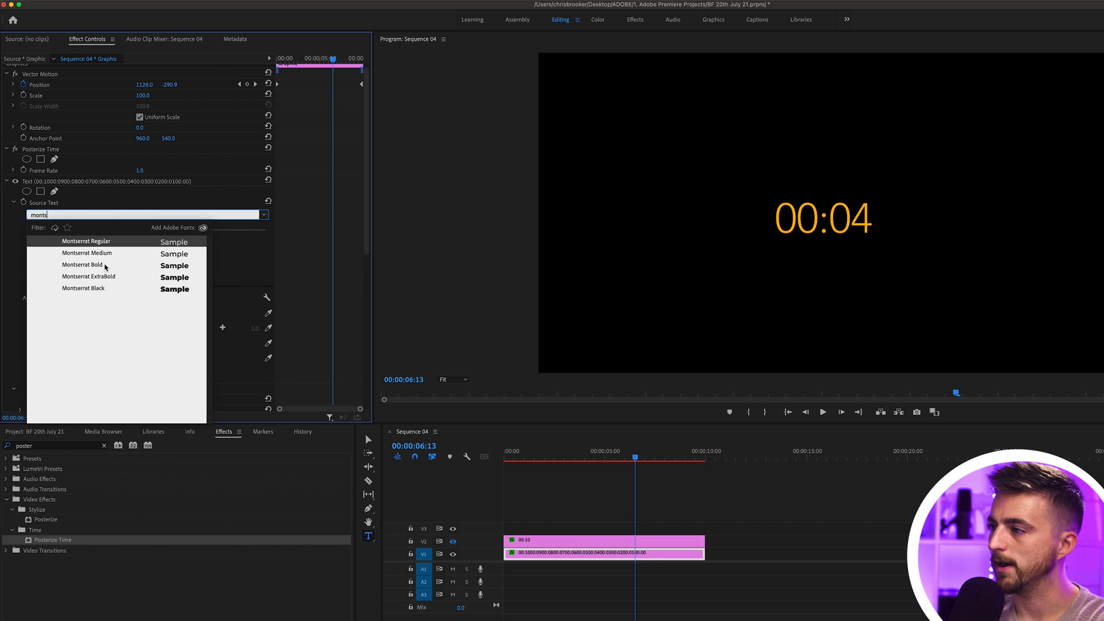
pyautogui.click(81, 265)
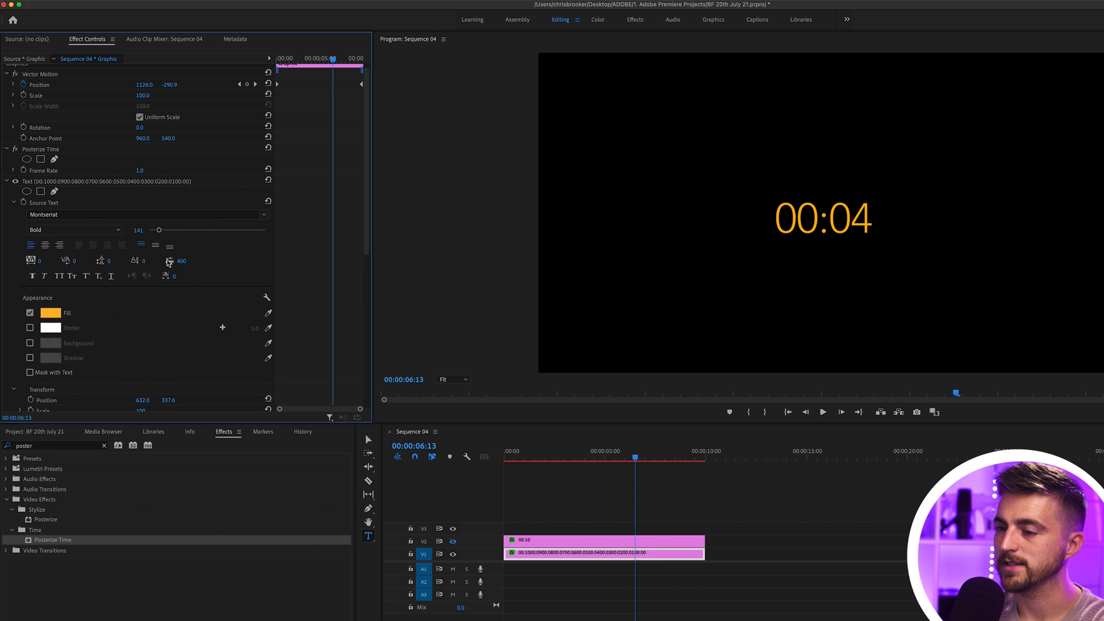
pyautogui.moveTo(97, 288)
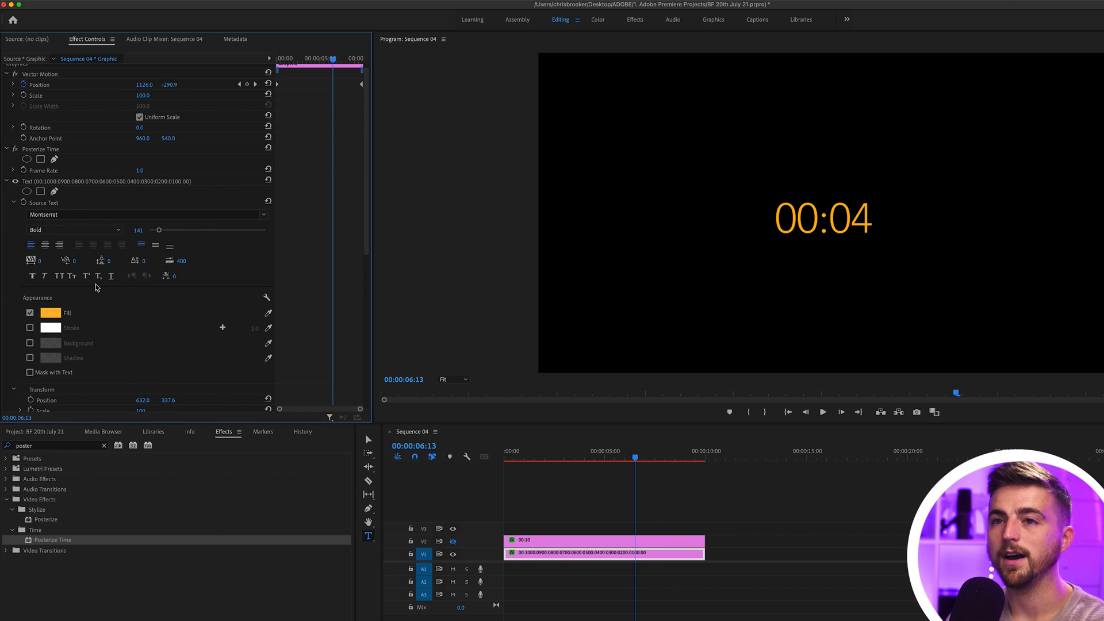
pyautogui.moveTo(749, 288)
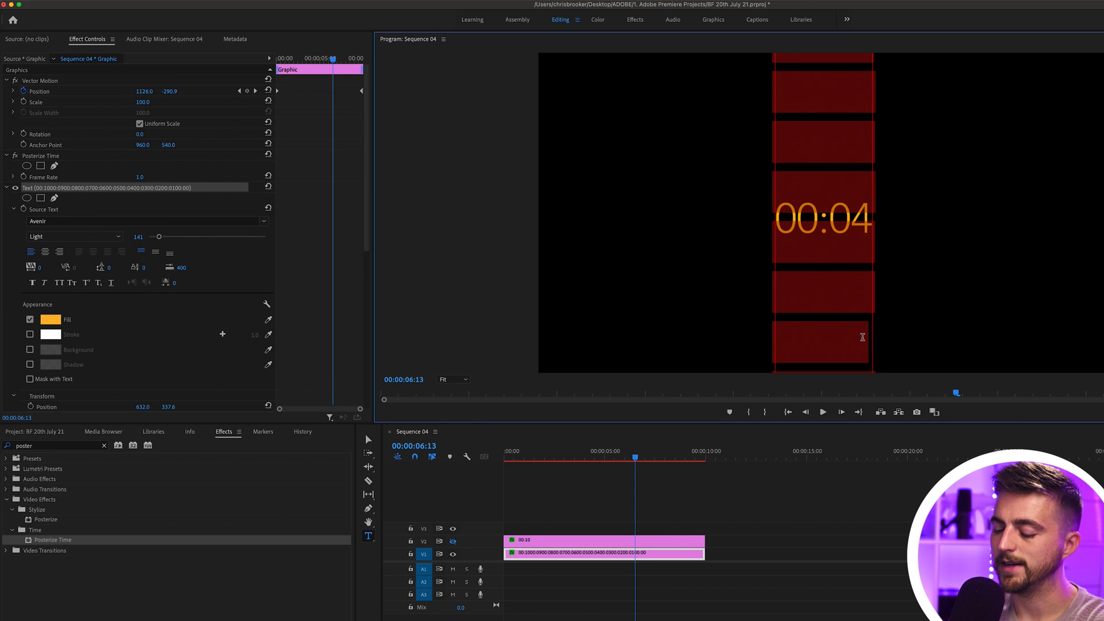
pyautogui.moveTo(796, 299)
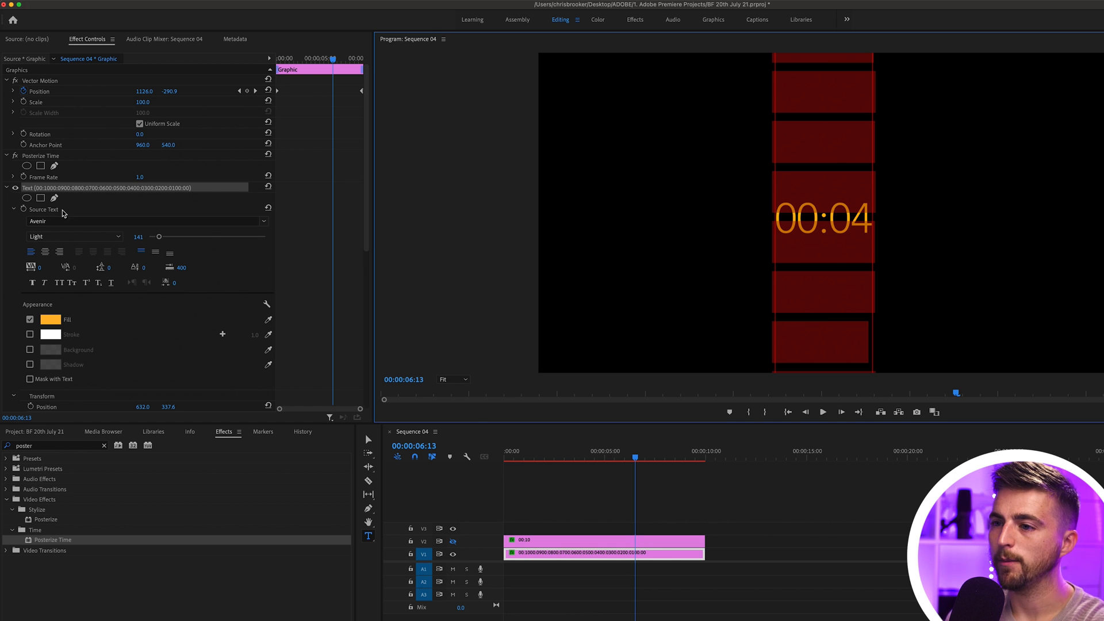
# Apply Montserrat Bold via the 'mont' search and give the text a white fill.
pyautogui.write('mont')
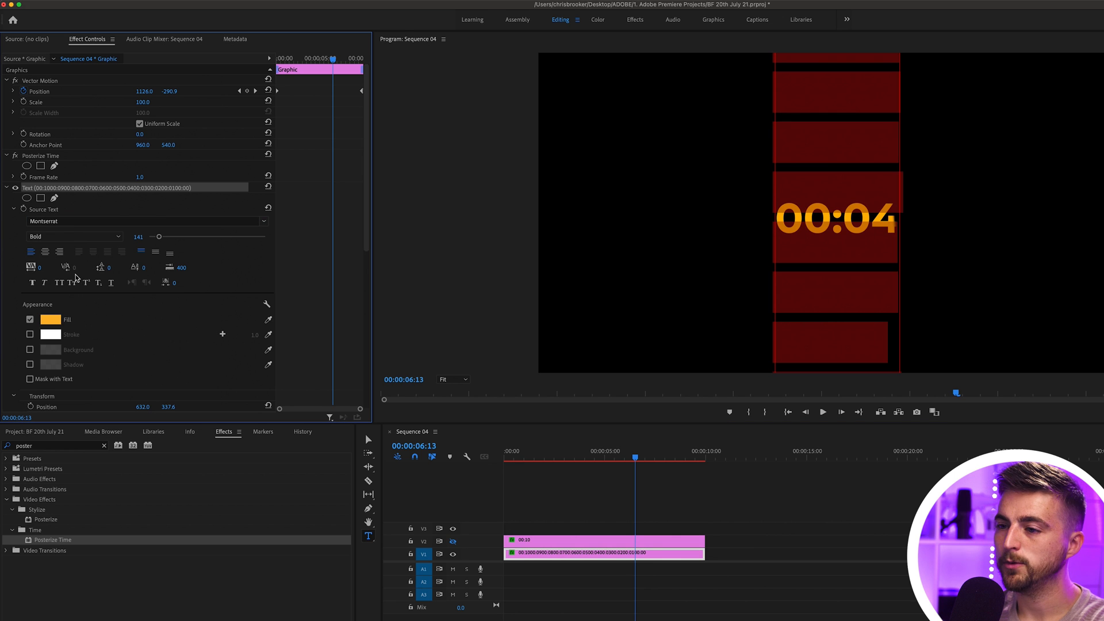
pyautogui.click(50, 319)
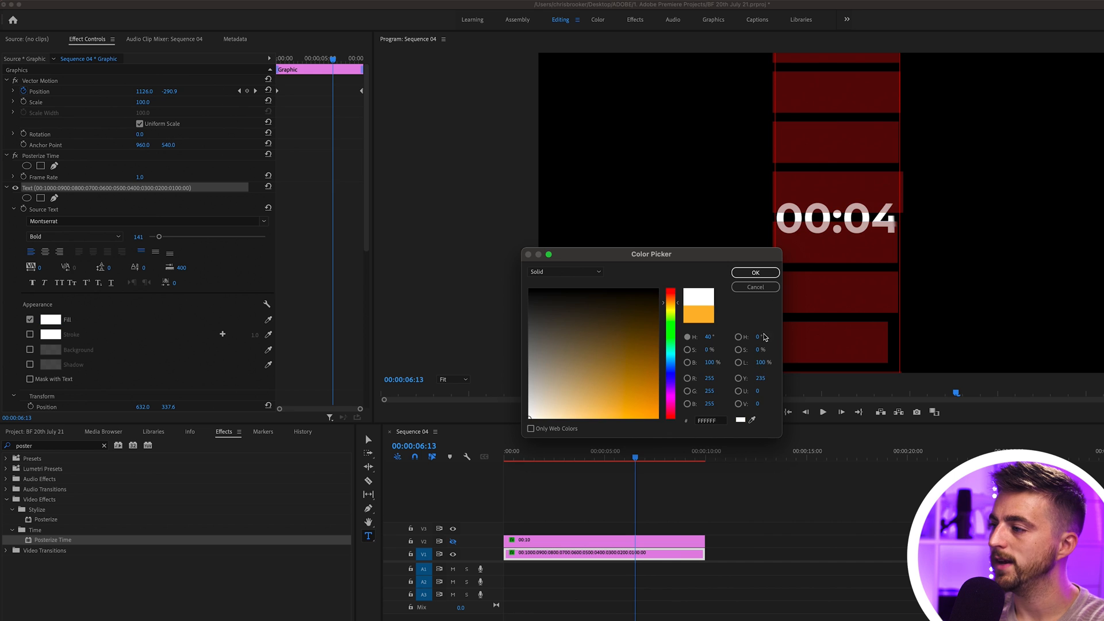
pyautogui.click(755, 273)
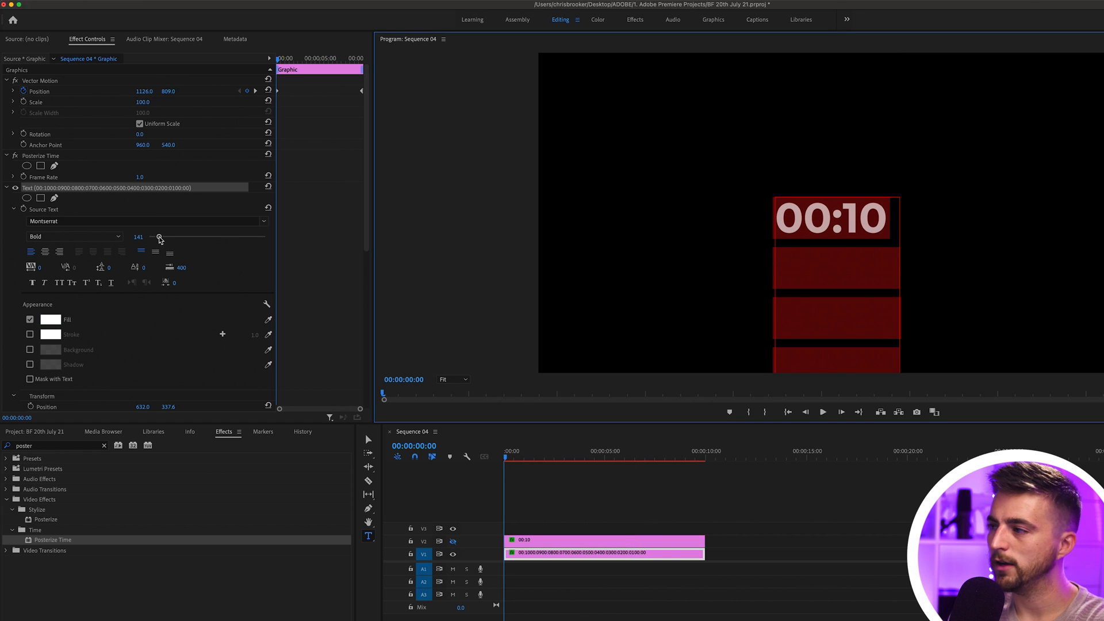
pyautogui.moveTo(160, 237); pyautogui.dragTo(155, 237)
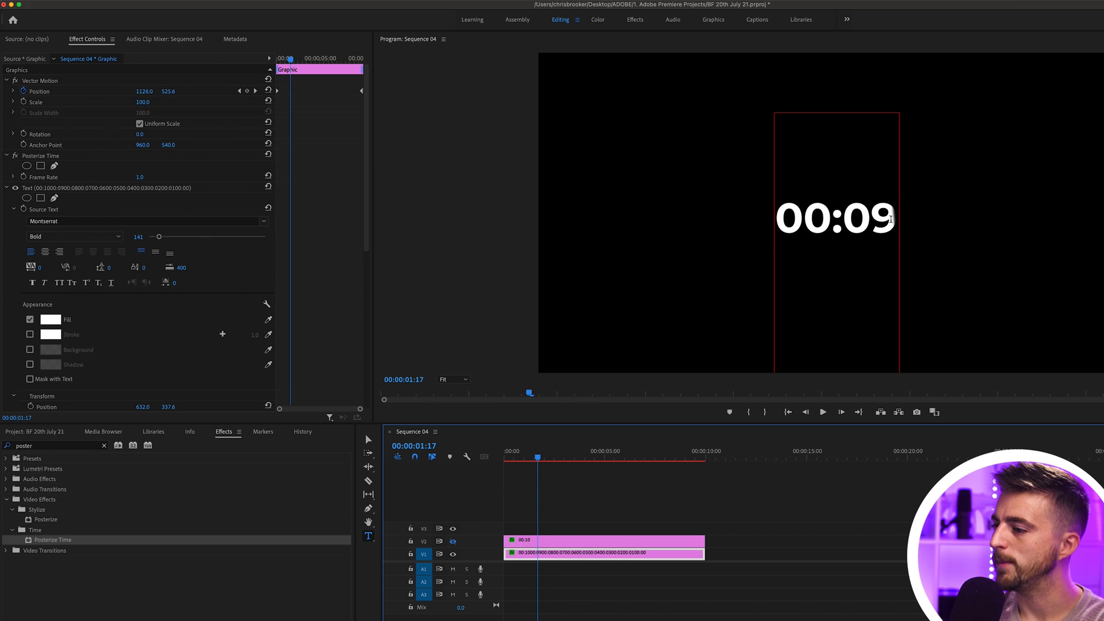
pyautogui.scroll(-3)
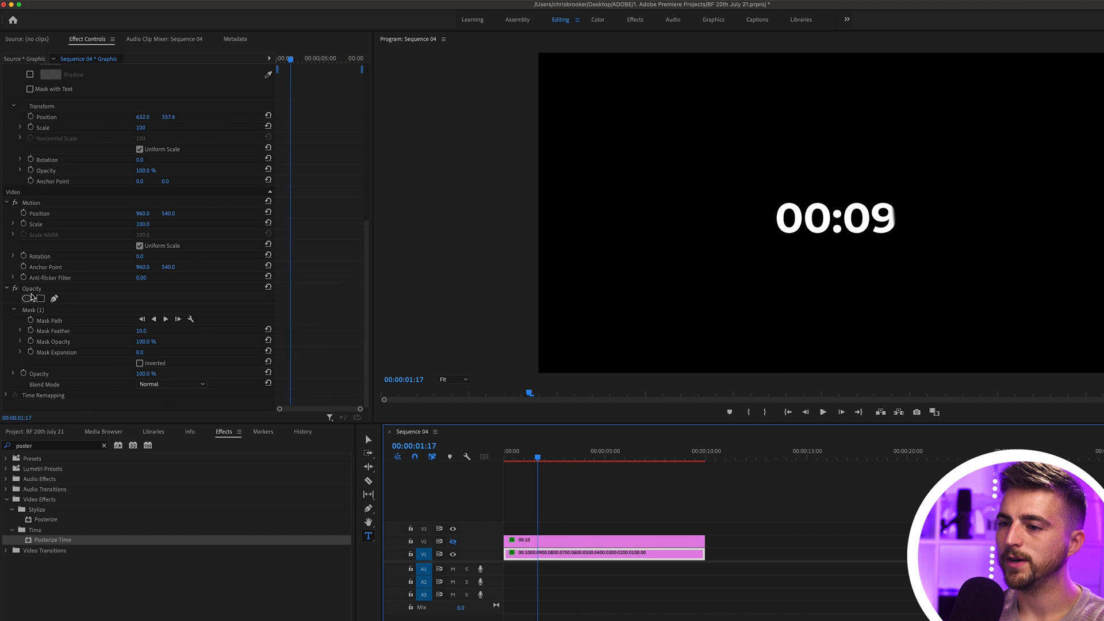
# Remove the separate 00:10 clip, preview a later moment, and select the countdown clip.
pyautogui.click(33, 310)
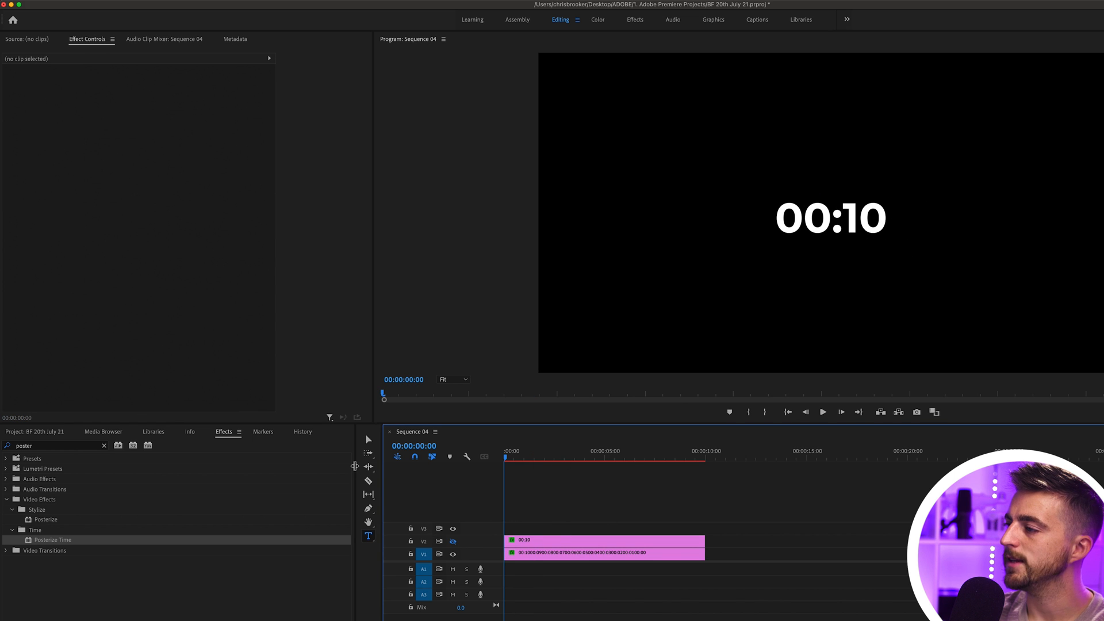
pyautogui.click(539, 457)
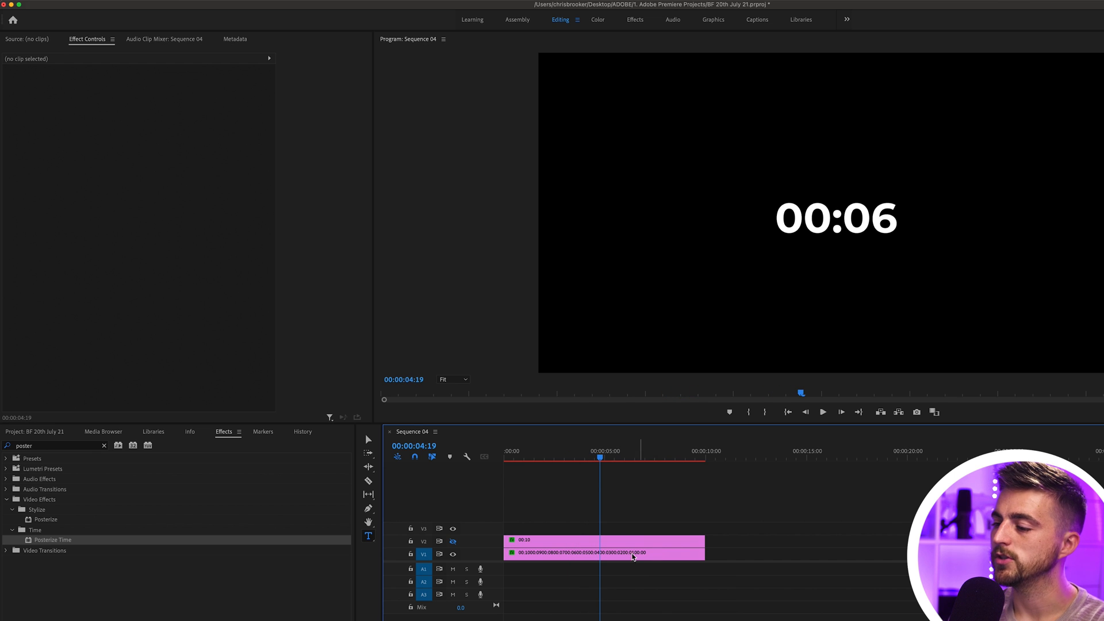
pyautogui.click(601, 541)
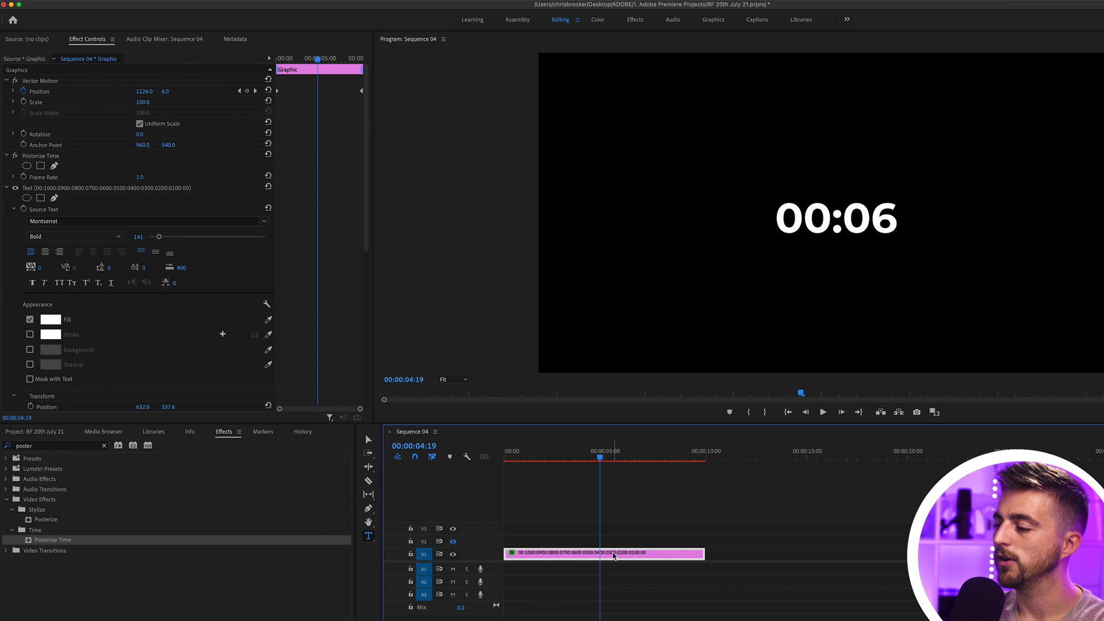
# Nest the clip as a sequence named COuntdown and set its Scale to 46.
pyautogui.rightClick(602, 554)
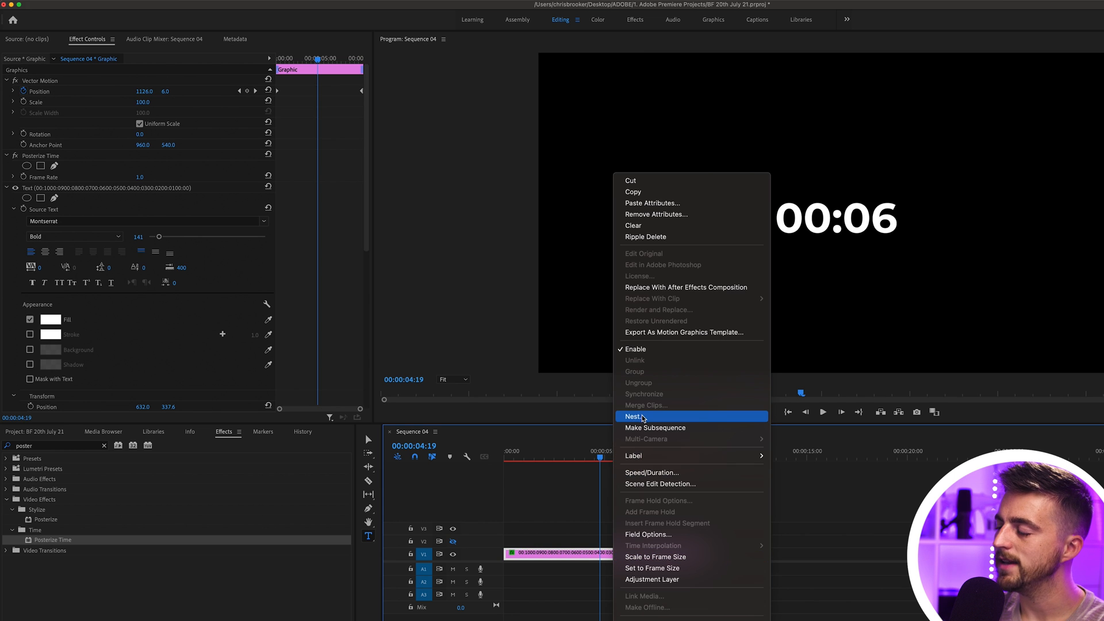
pyautogui.click(641, 416)
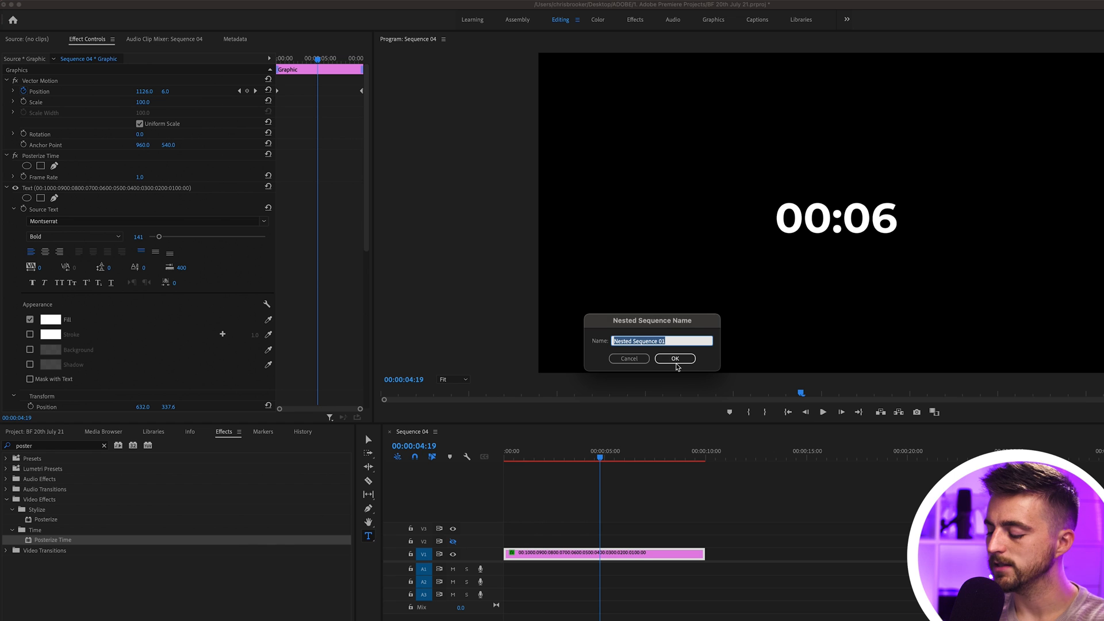
pyautogui.write('COunt')
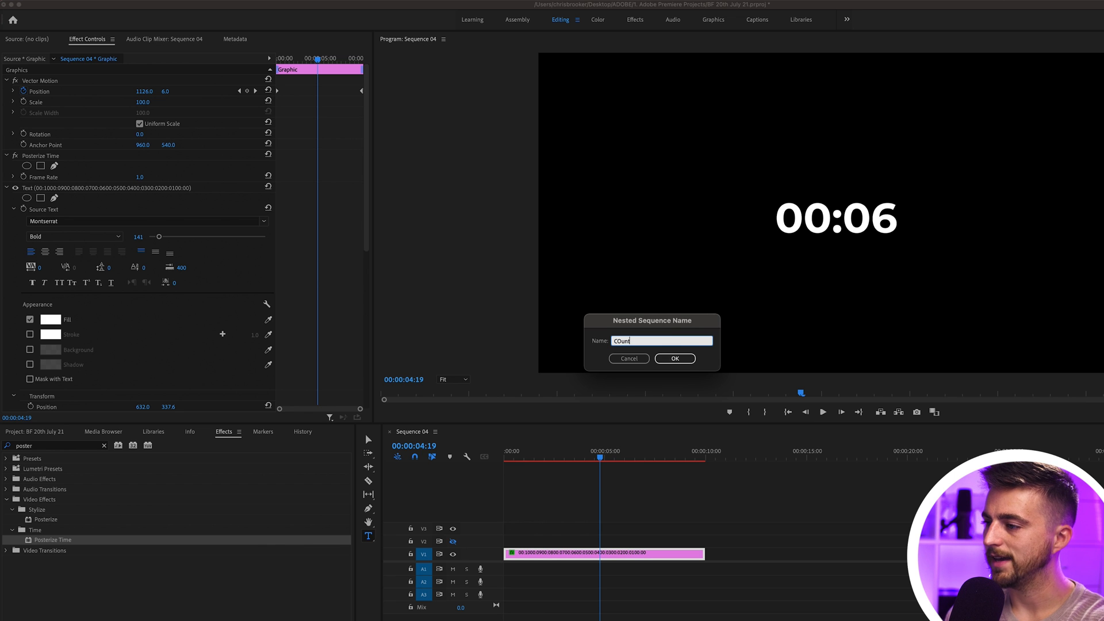
pyautogui.click(674, 359)
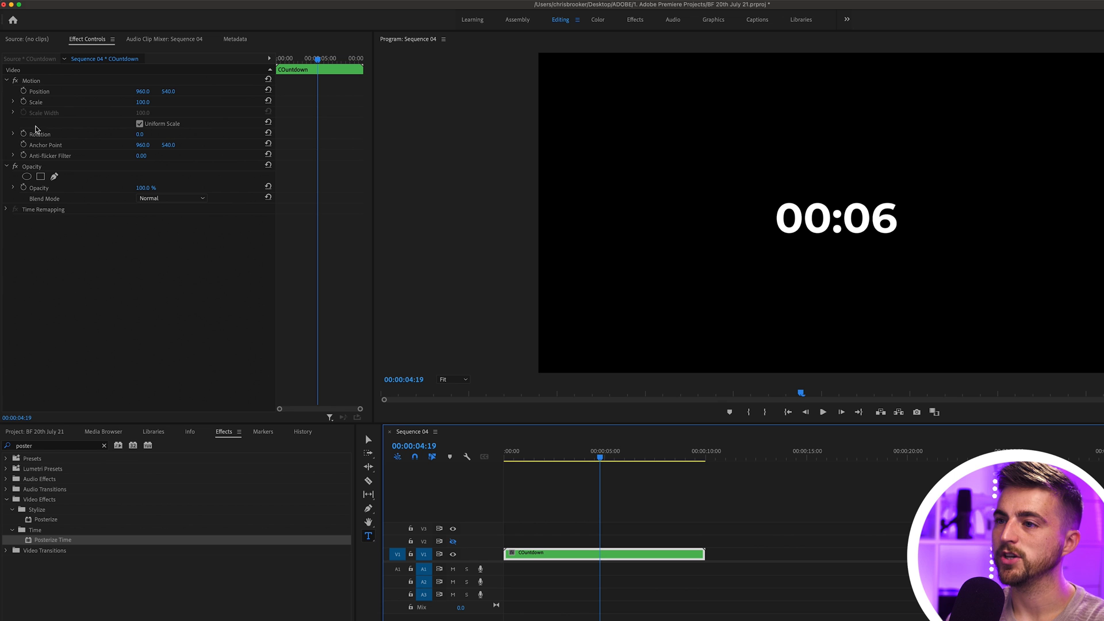
pyautogui.click(142, 102)
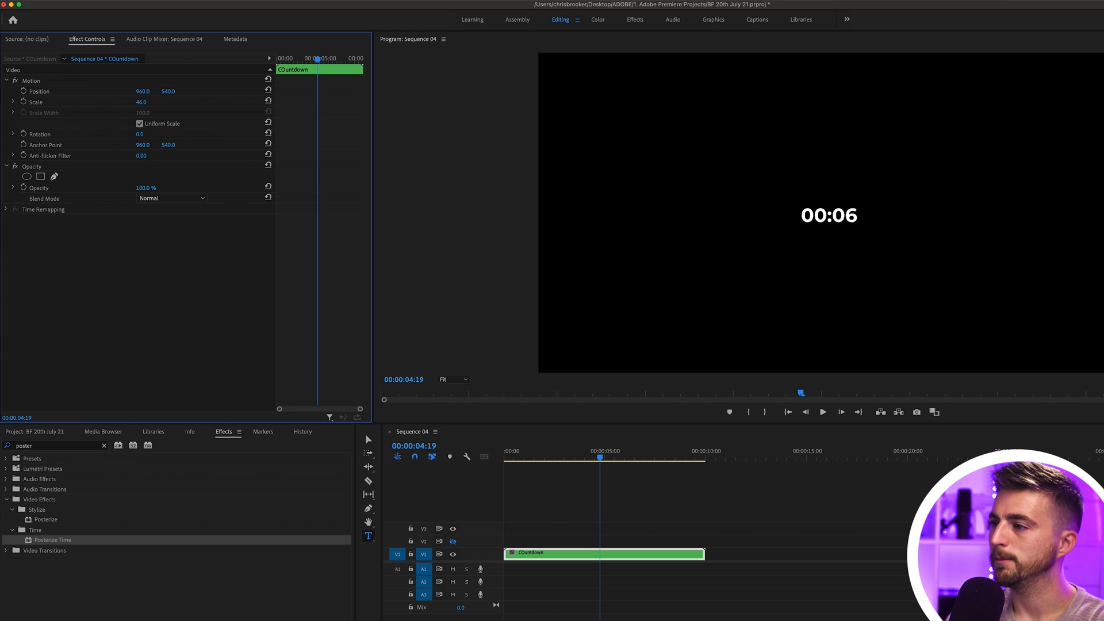